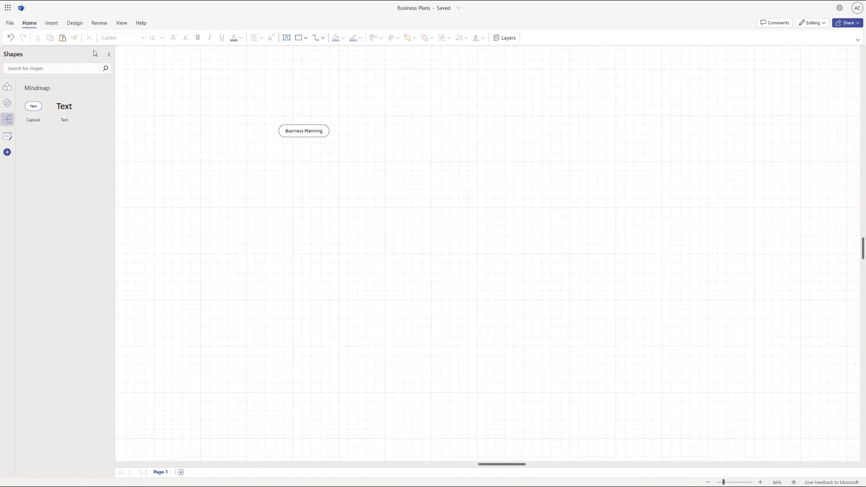
Move the Business Planning capsule from the upper left to the page centre.
left_click_drag(304, 131, 494, 254)
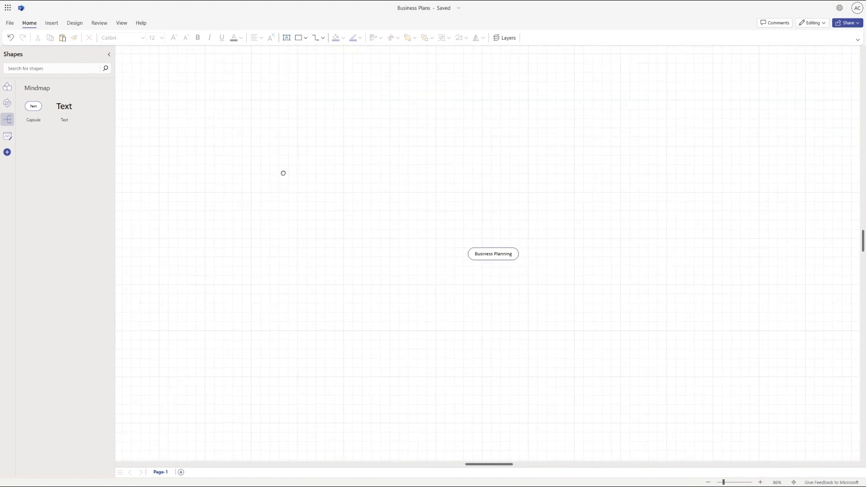
left_click(109, 54)
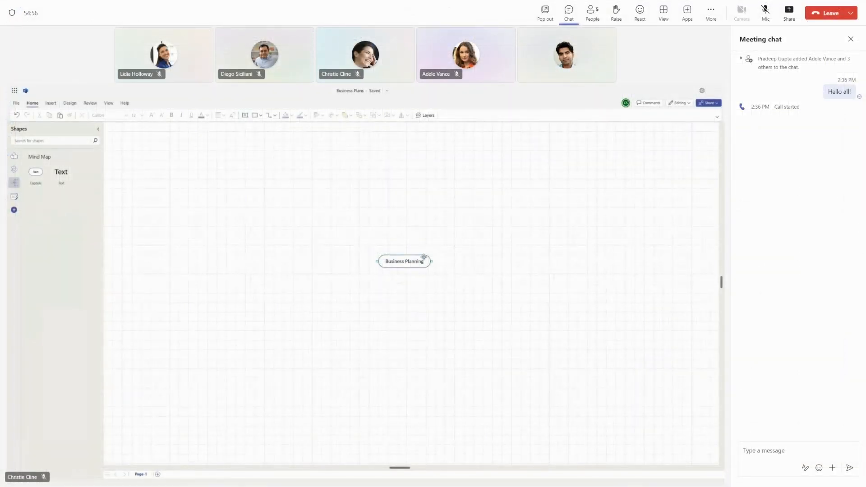
Close the Meeting chat pane so the shared mind map fills the view.
left_click(436, 262)
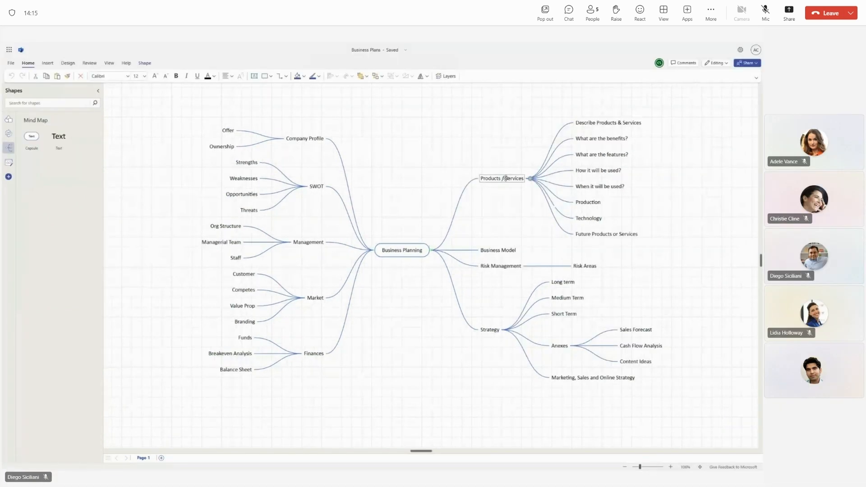
Make Annexes a main branch and move the SWOT branch below Finances.
left_click(503, 156)
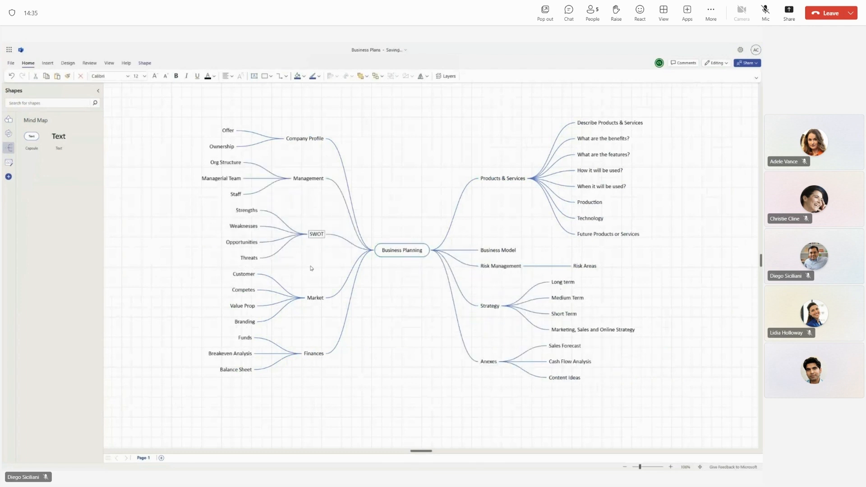
left_click_drag(316, 235, 309, 310)
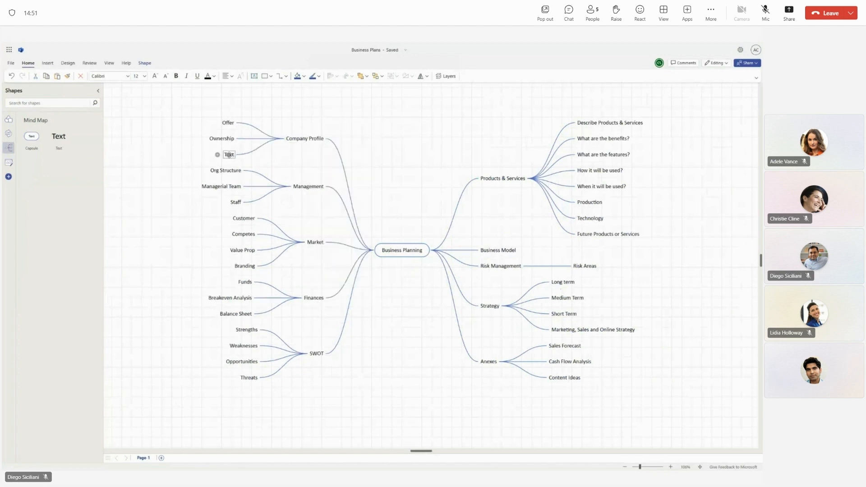
Name the new Company Profile subtopic 'Partners' and leave Business Planning's options unchanged.
type("Partners")
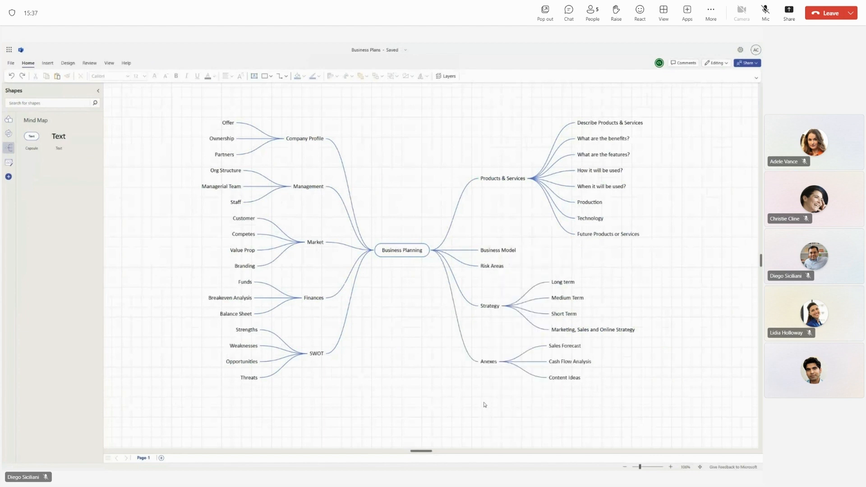
right_click(402, 250)
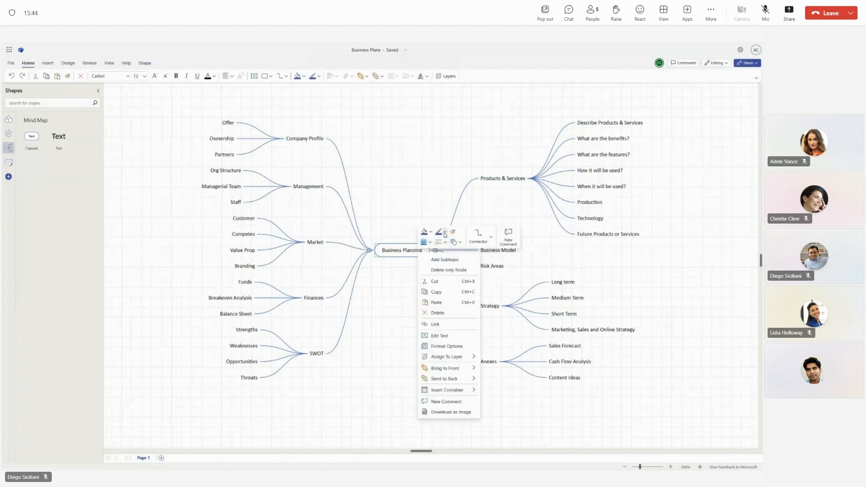
left_click(347, 177)
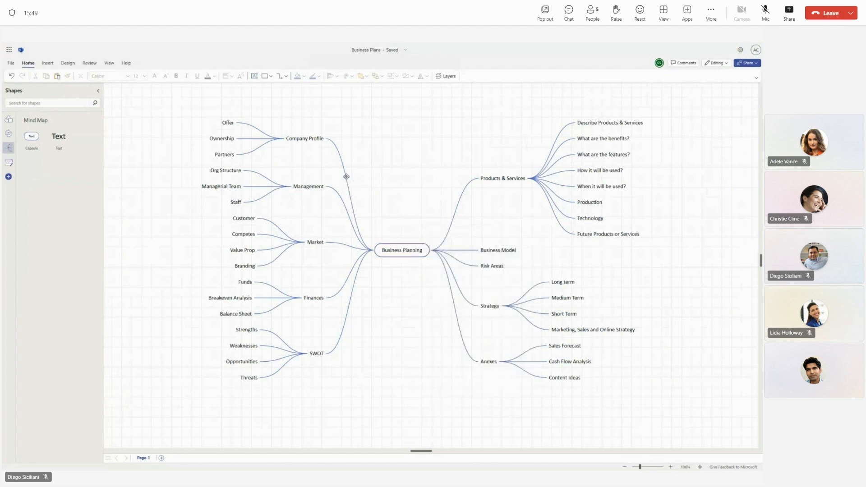